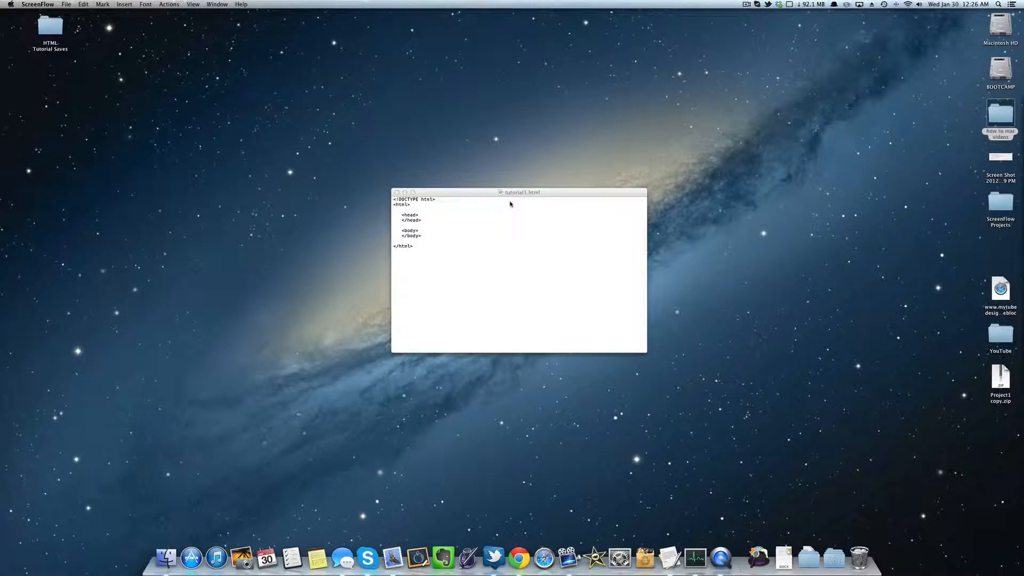
# - Open the HTML Tutorial Saves folder from the desktop in Finder
pyautogui.doubleClick(51, 30)
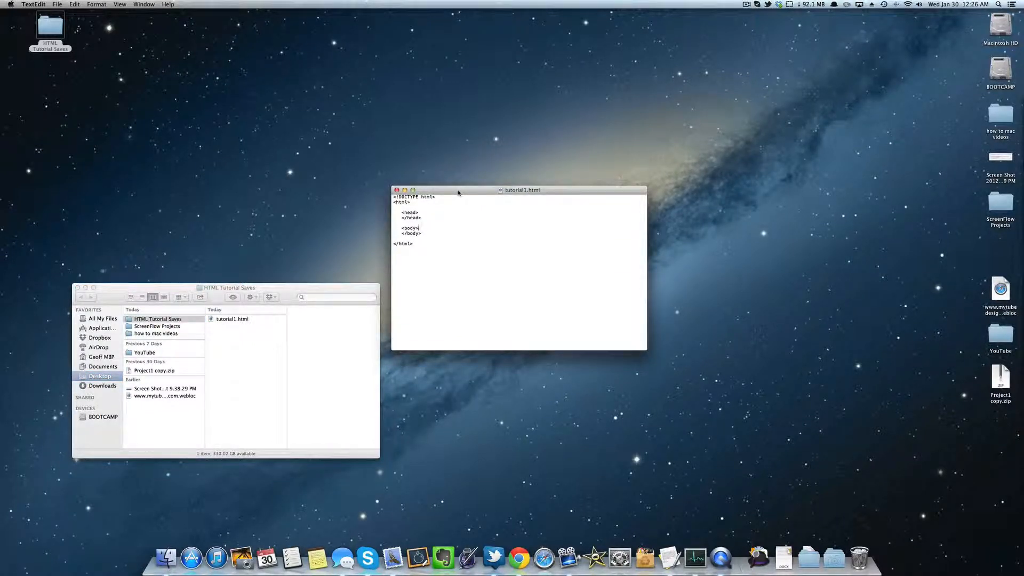
# - Open tutorial1.html with Safari from the folder's Open With menu
pyautogui.click(231, 319)
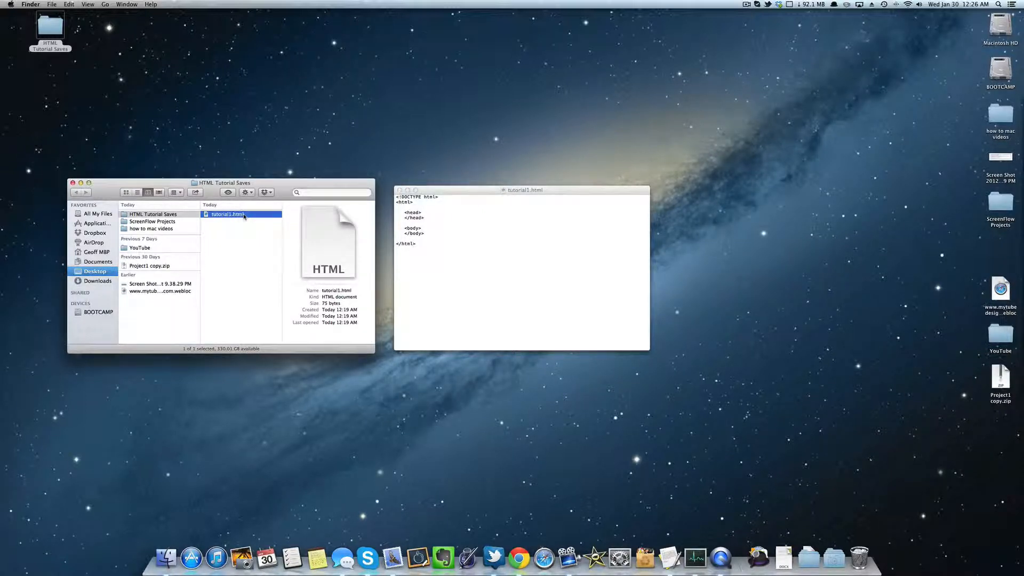
pyautogui.rightClick(226, 214)
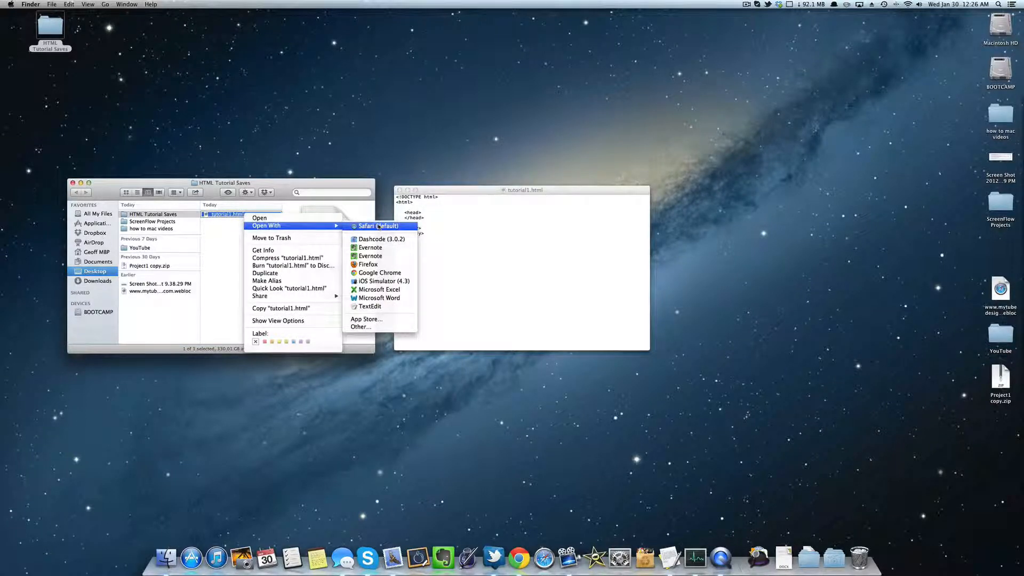
pyautogui.click(377, 225)
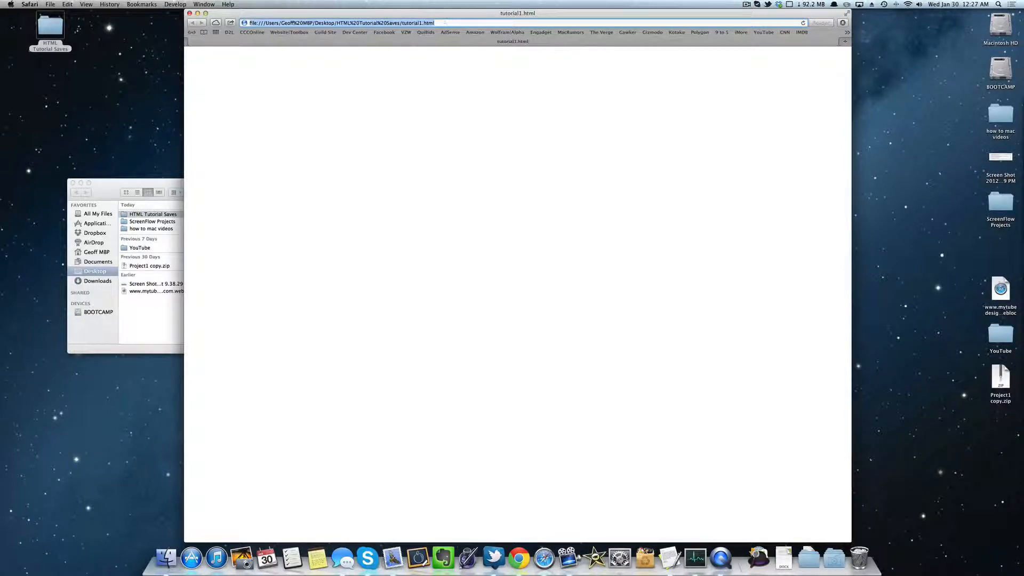
pyautogui.moveTo(339, 22)
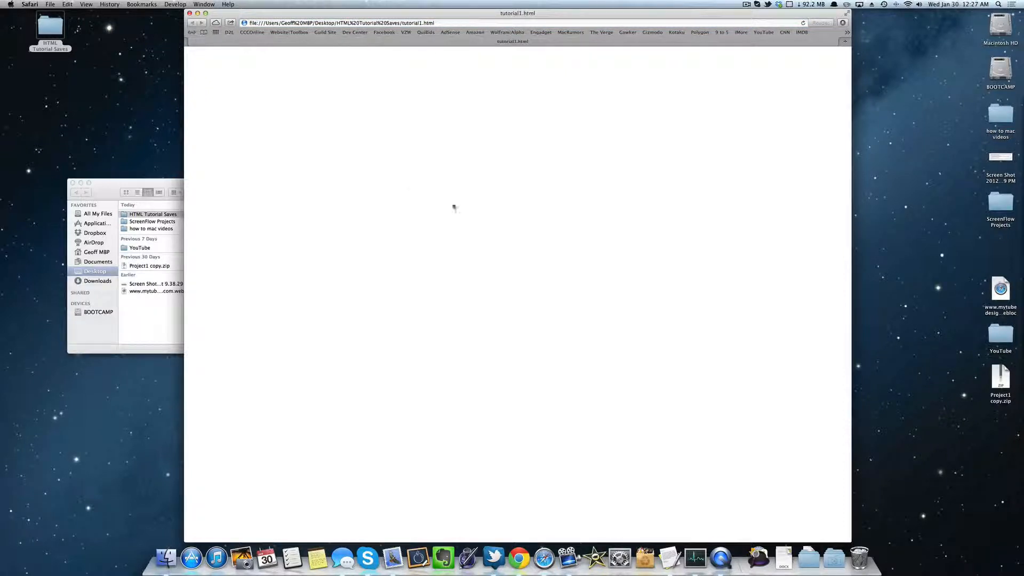
# - Bring up the context menu on the blank rendered page
pyautogui.rightClick(454, 208)
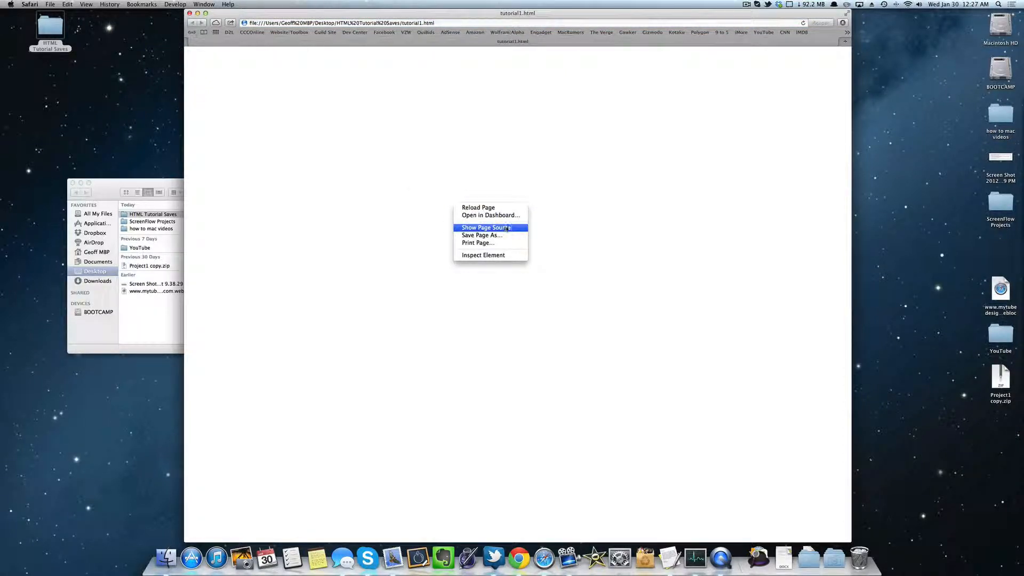
# - Show the page source of tutorial1.html
pyautogui.click(486, 227)
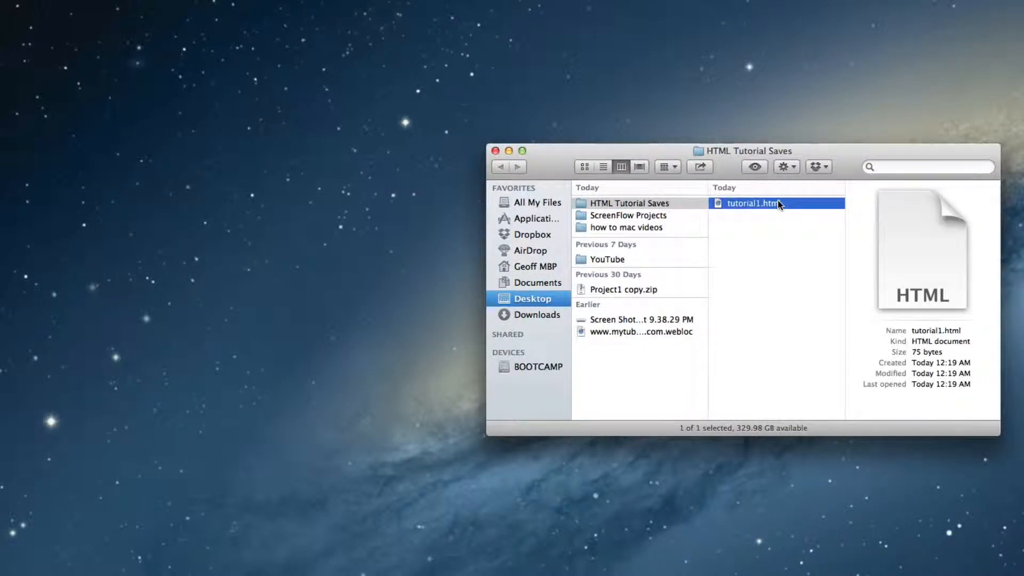
# - Open tutorial1.html with TextEdit for editing
pyautogui.rightClick(754, 203)
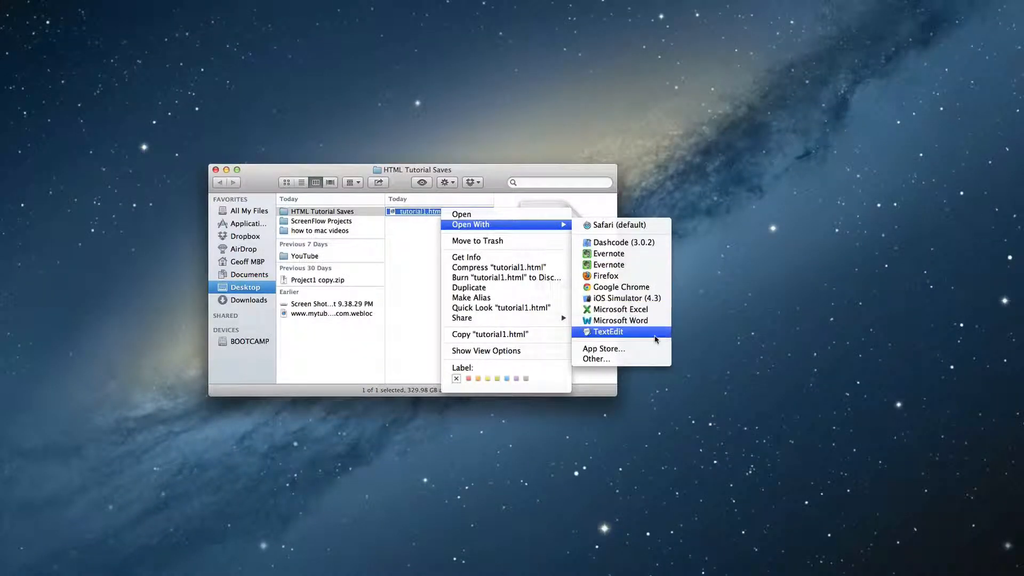
pyautogui.click(607, 332)
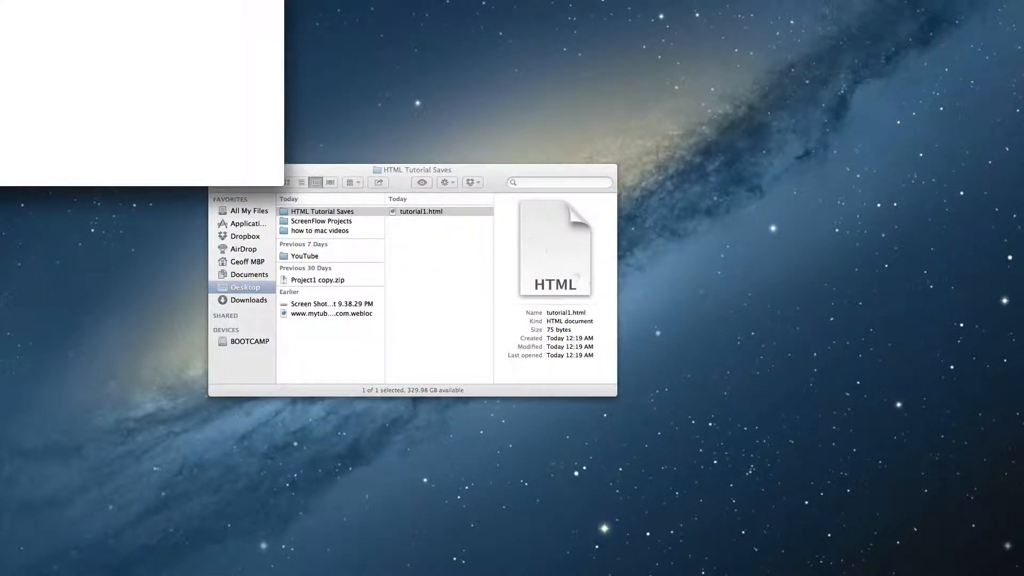